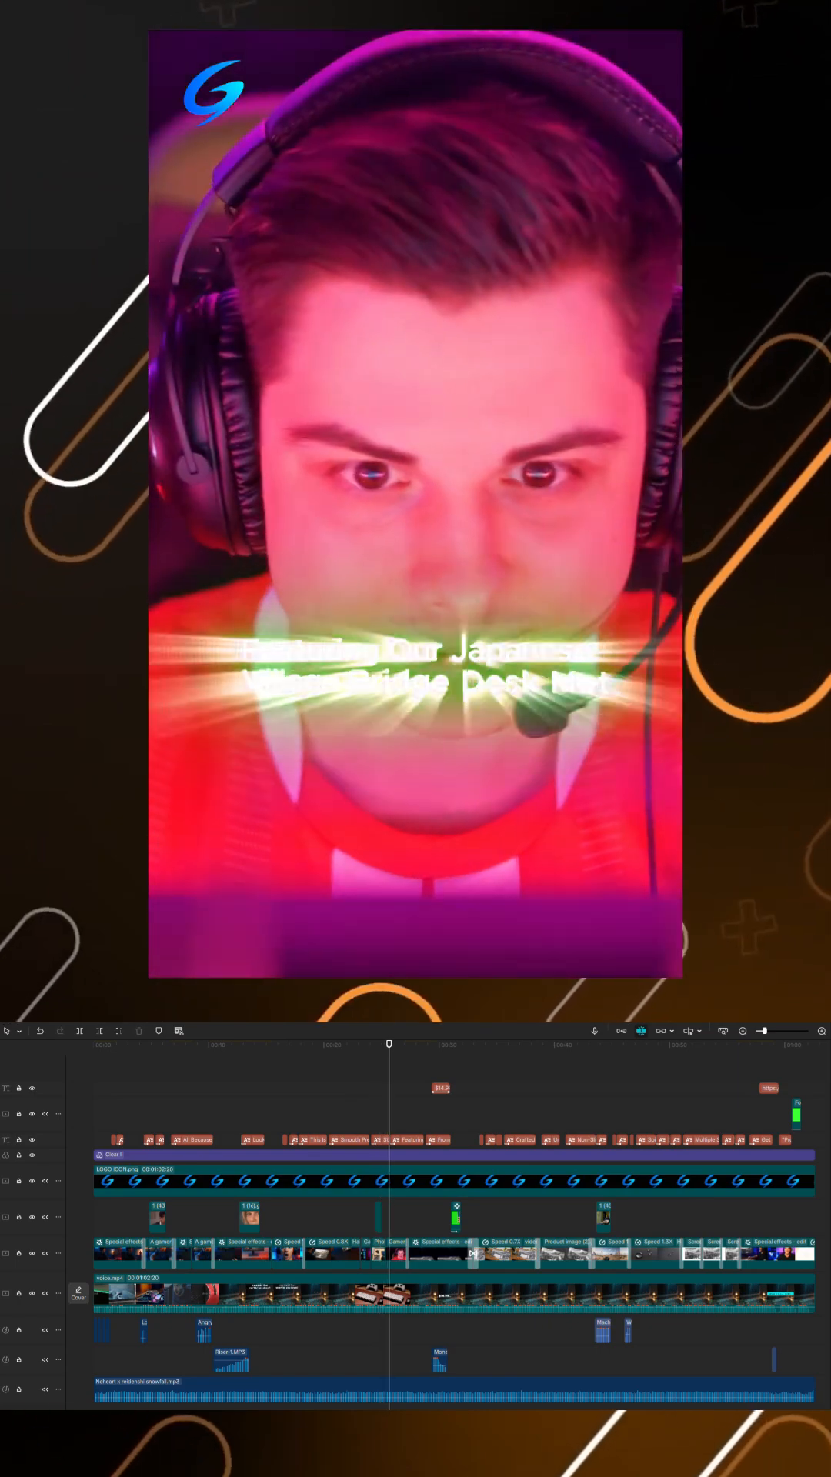
Step: Play the promo from the opening title through the premium-neoprene desk mat shots
click(435, 1046)
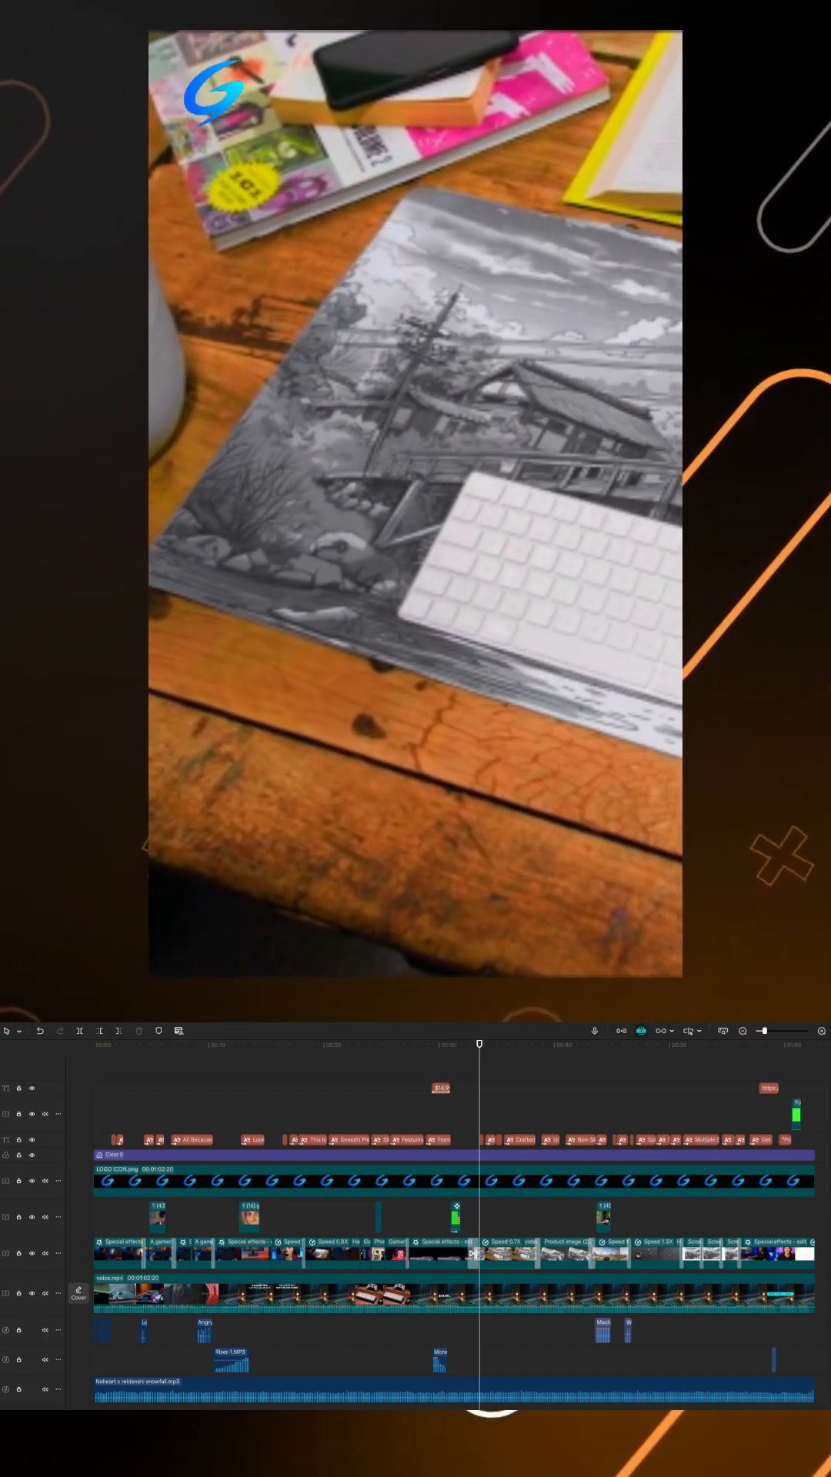
click(504, 1043)
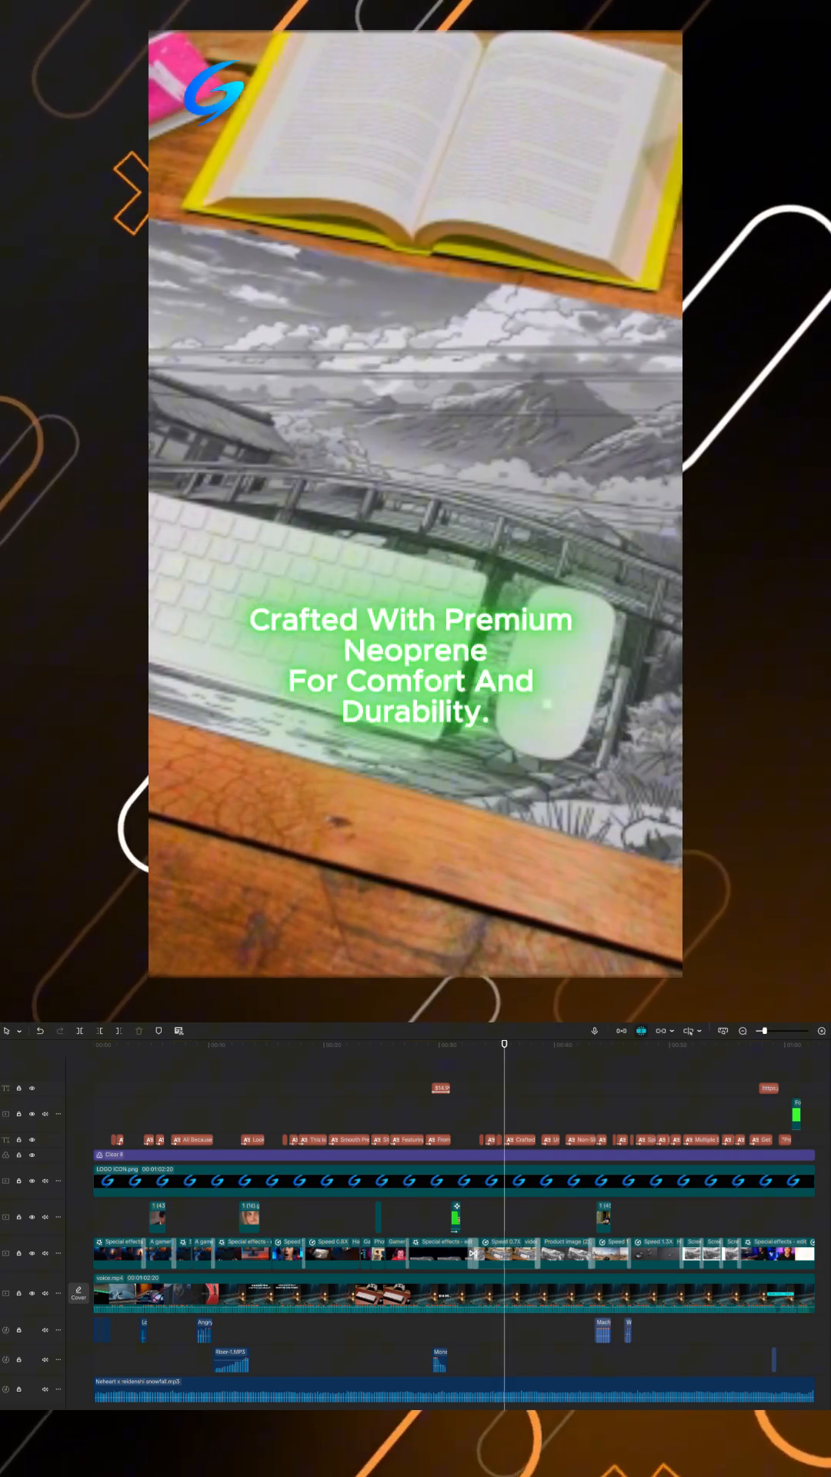